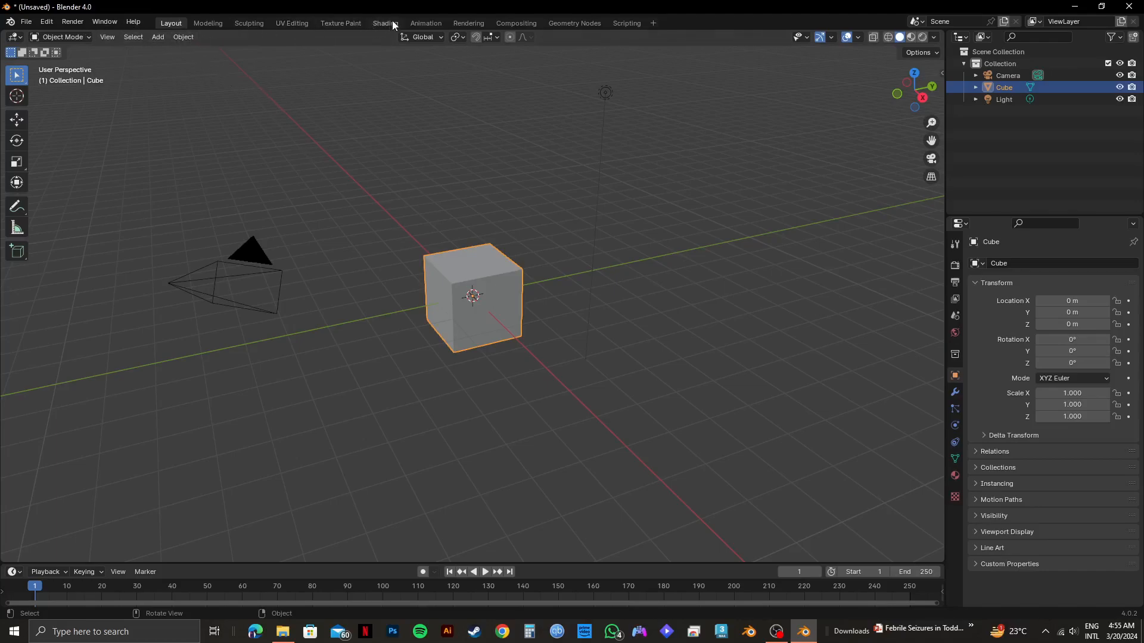
{"action": "mouse_move", "coordinate": [385, 22]}
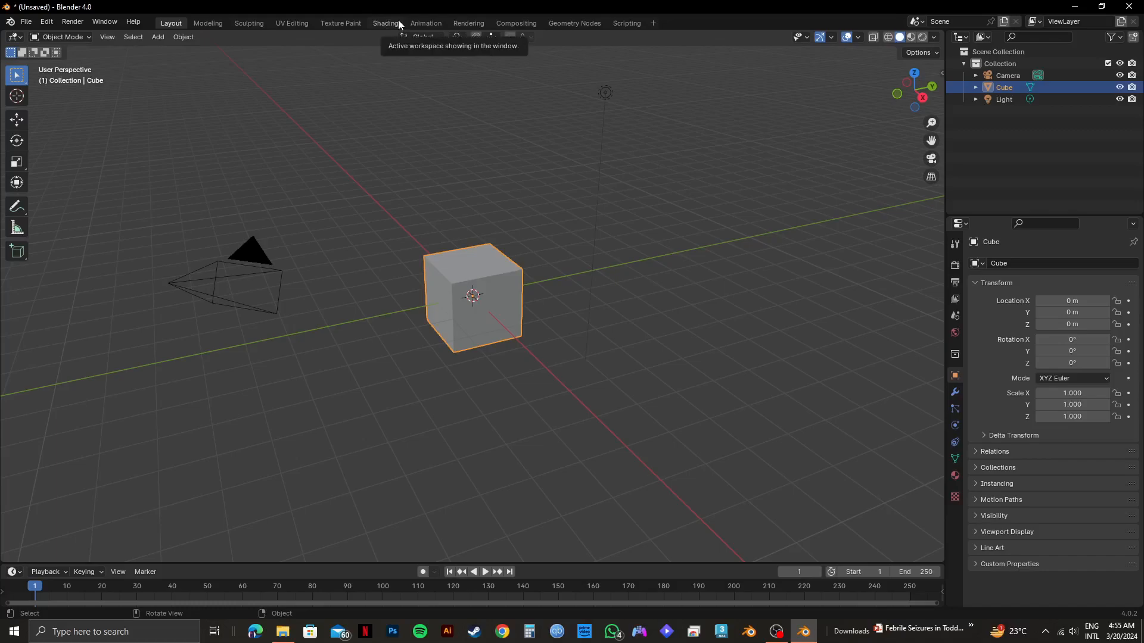
Step: Switch to the Shading workspace to edit shader nodes
{"action": "left_click", "coordinate": [384, 23]}
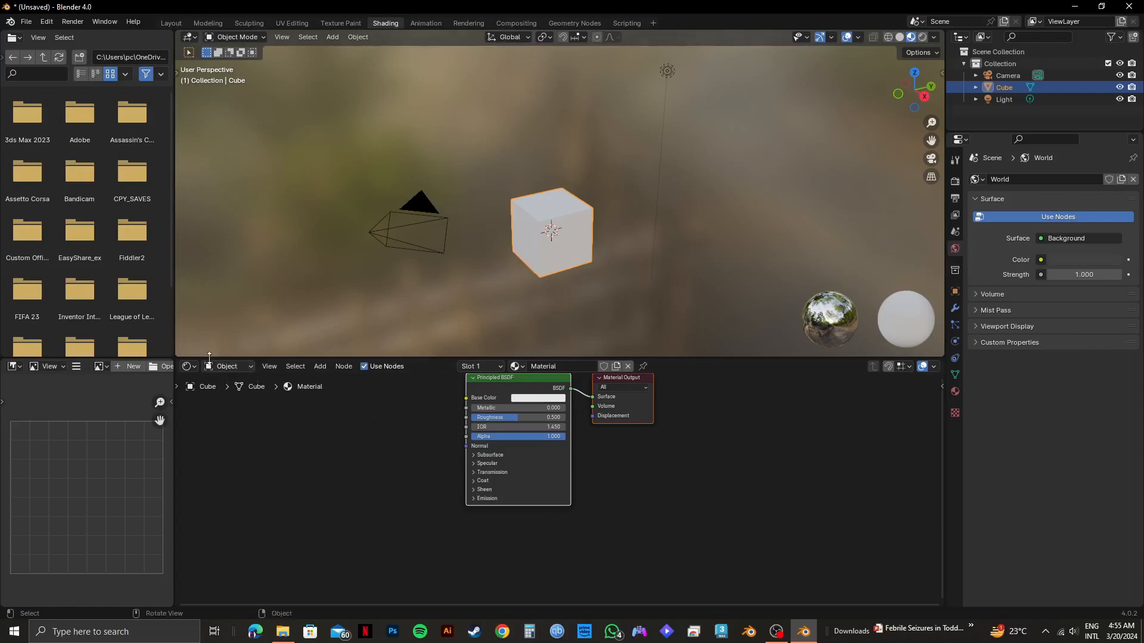
Step: Set the Shader Editor to the World shader tree instead of the cube's material
{"action": "left_click", "coordinate": [229, 368]}
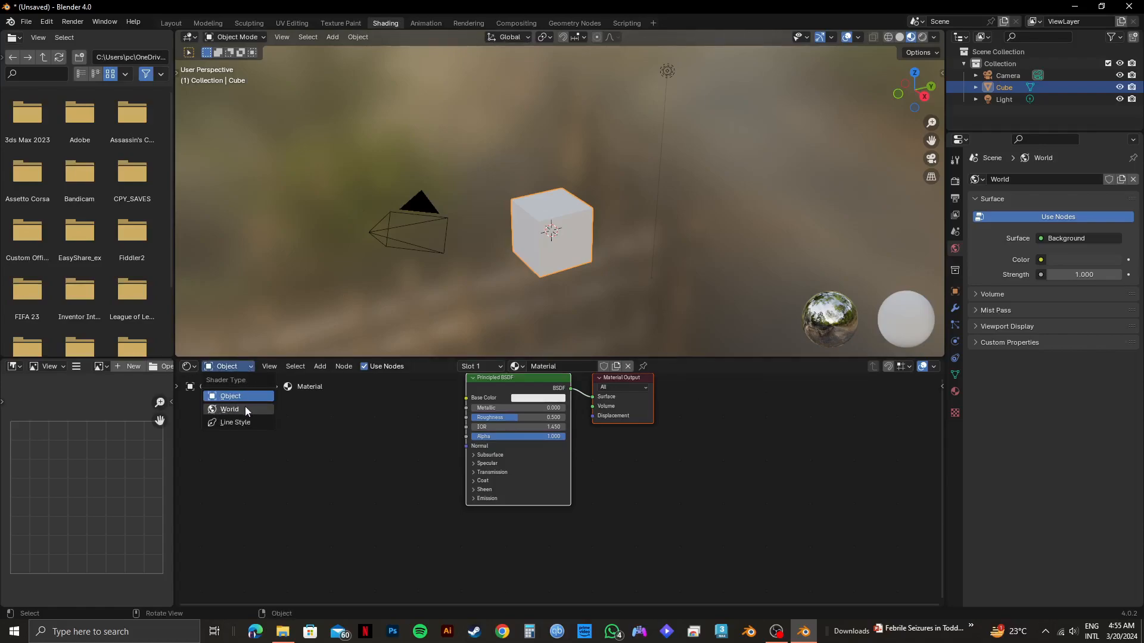
{"action": "left_click", "coordinate": [229, 409]}
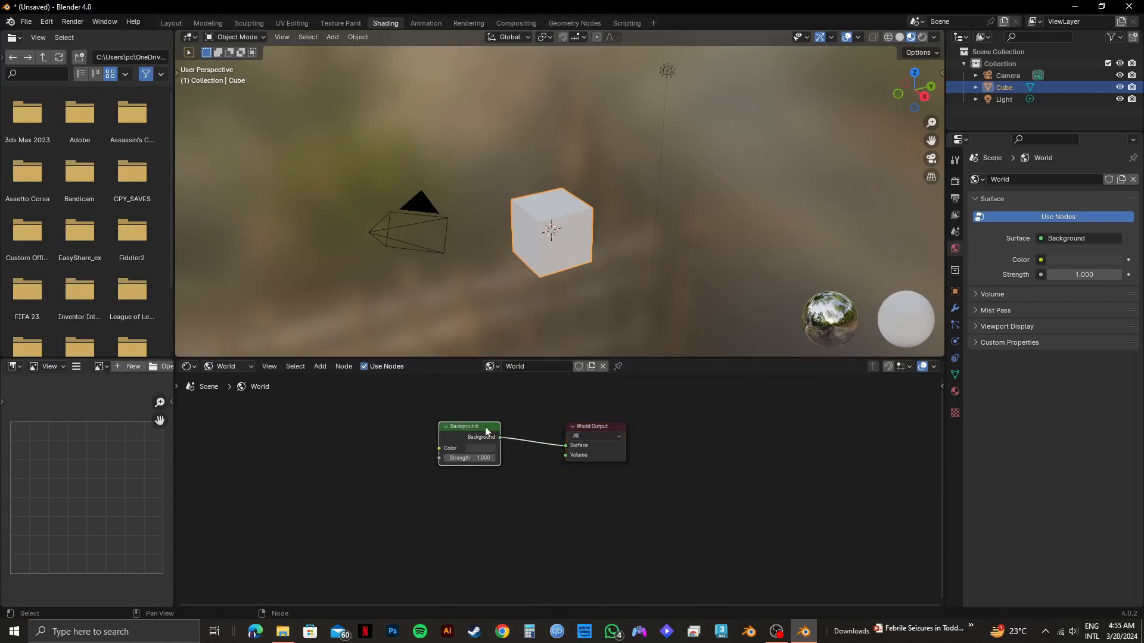
Step: Delete the Background node, leaving only the World Output
{"action": "right_click", "coordinate": [474, 438]}
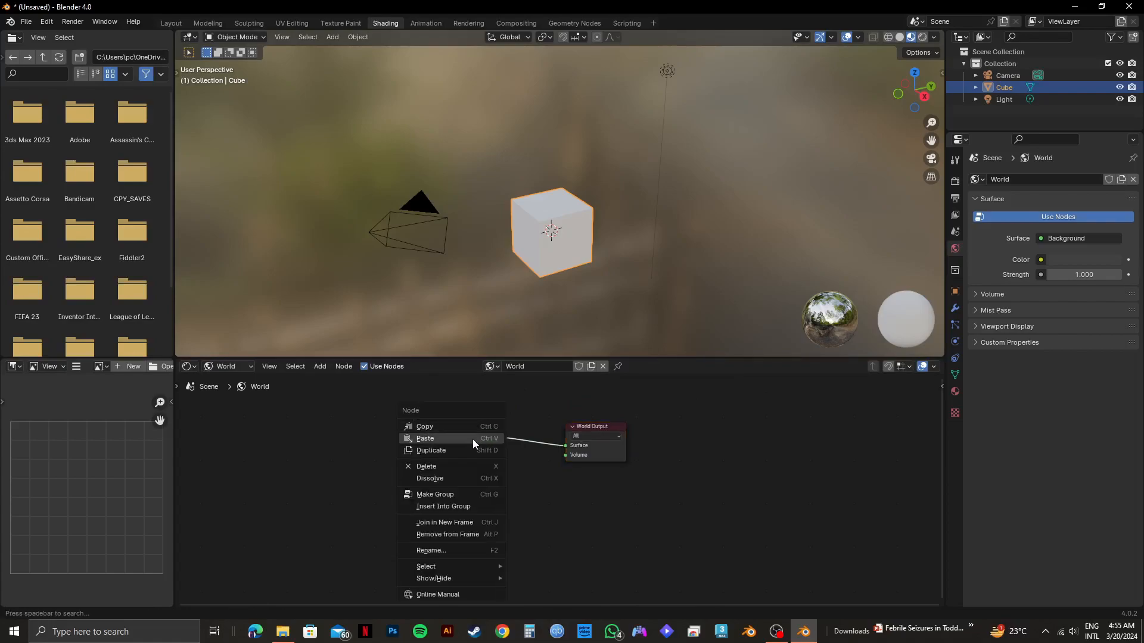
{"action": "mouse_move", "coordinate": [425, 471]}
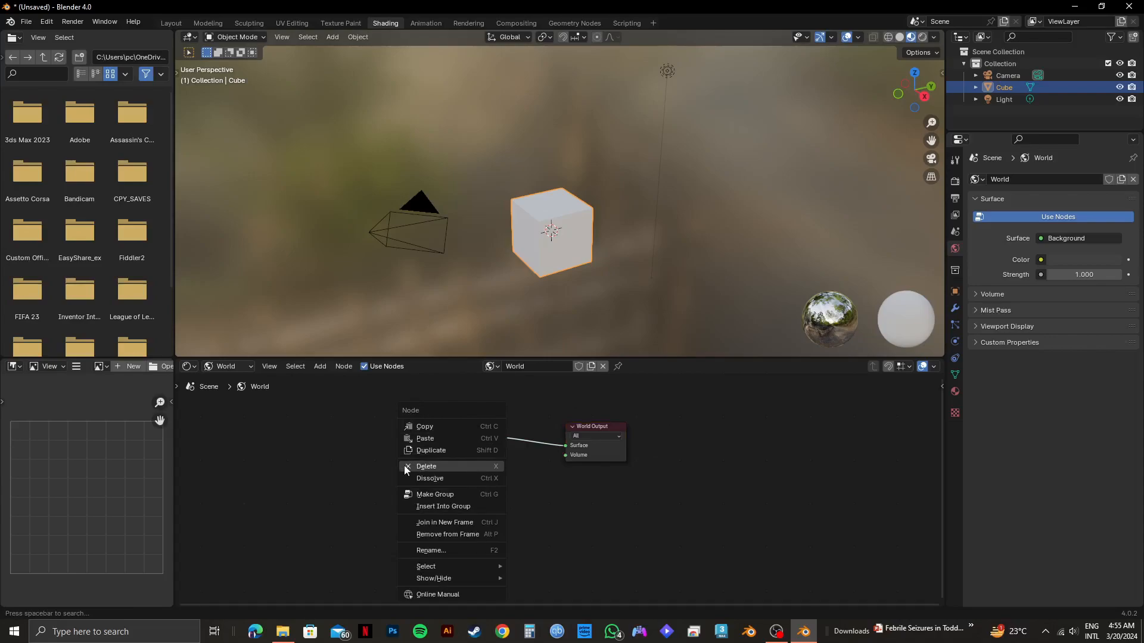
{"action": "left_click", "coordinate": [426, 466]}
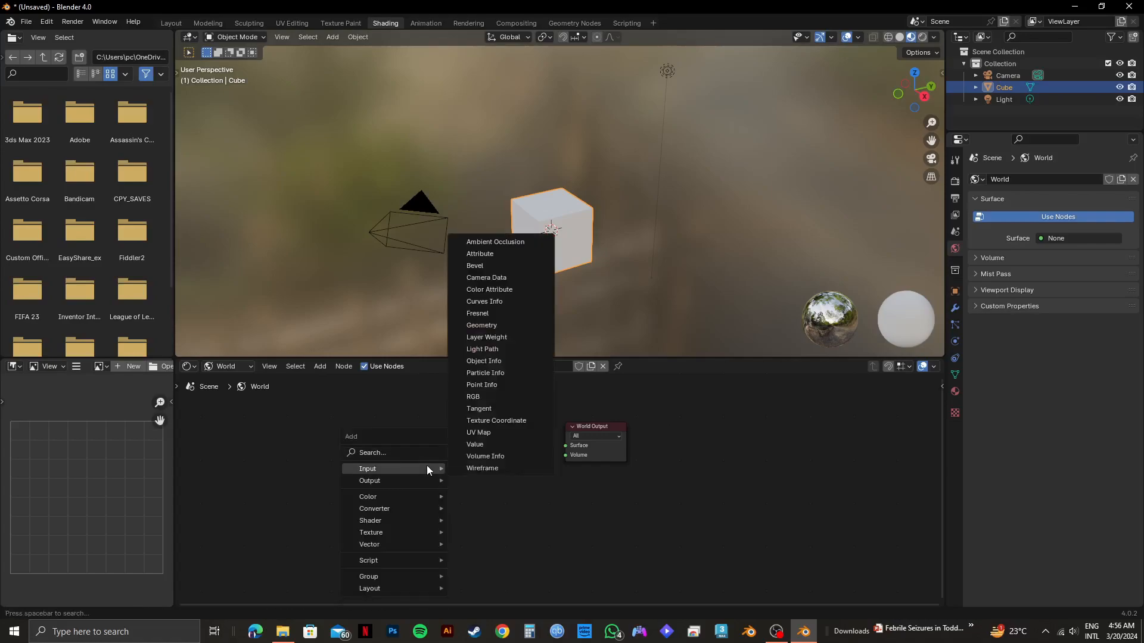
Step: Add an Environment Texture node to the world shader via node search
{"action": "left_click", "coordinate": [372, 452]}
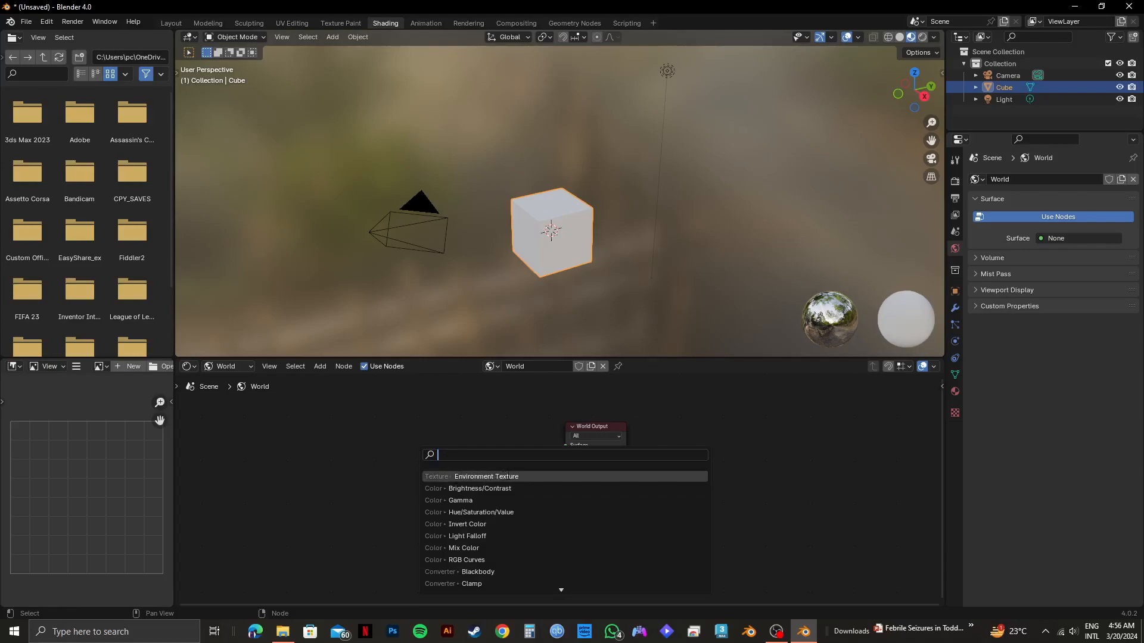
{"action": "left_click", "coordinate": [486, 477]}
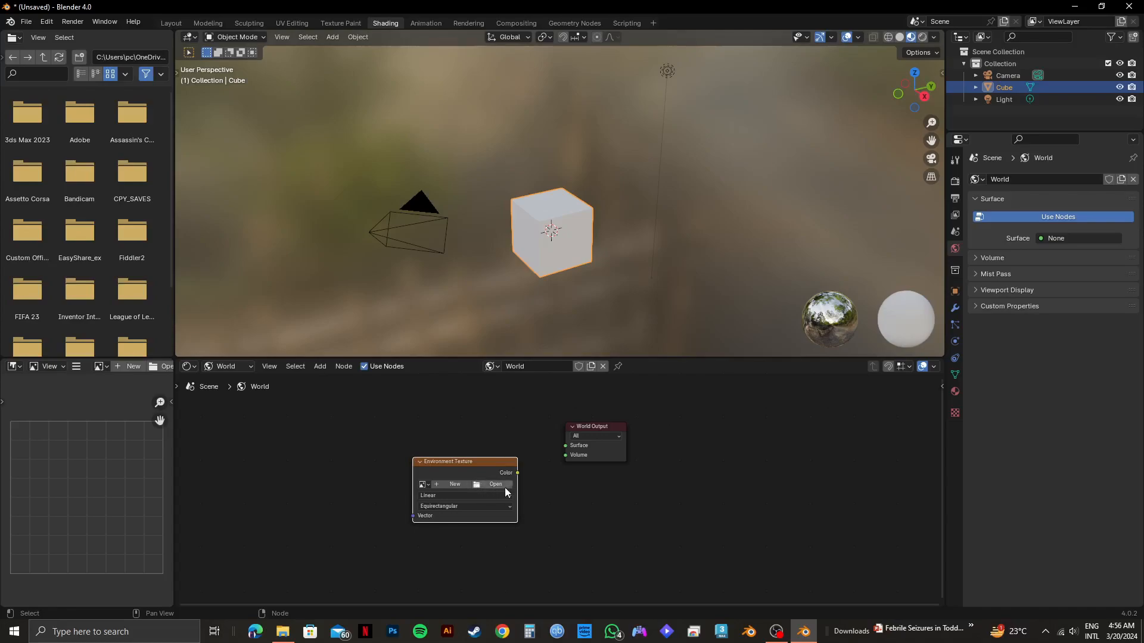
Step: Load autumn_field_4k.exr from Downloads into the Environment Texture node
{"action": "left_click", "coordinate": [495, 485]}
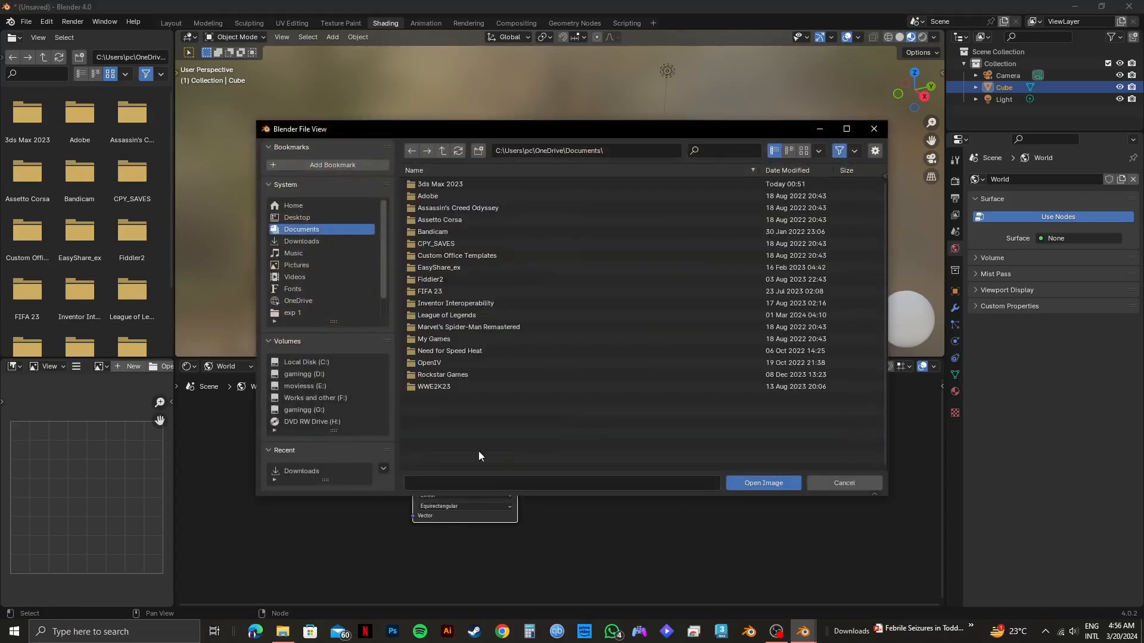
{"action": "left_click", "coordinate": [302, 240]}
{"action": "type", "text": "a"}
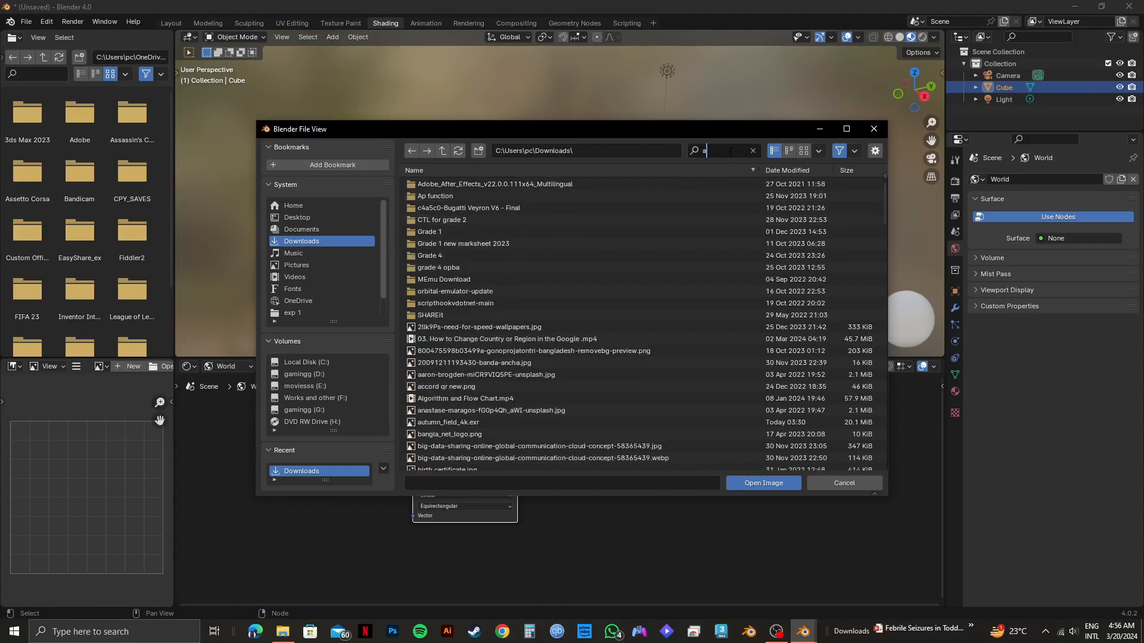
{"action": "type", "text": "u"}
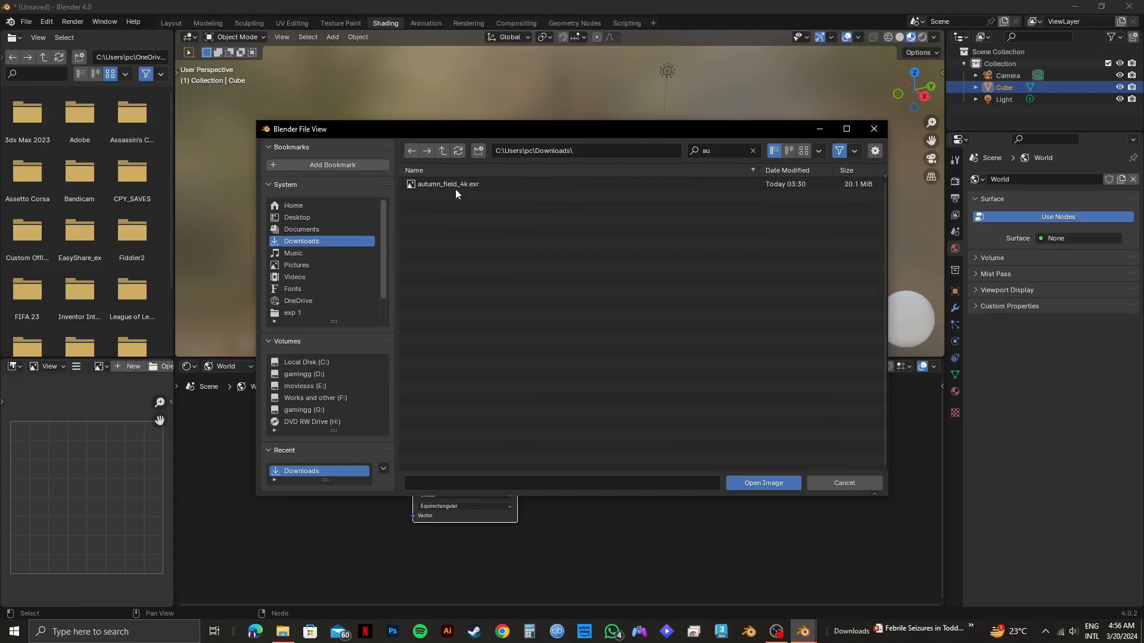
{"action": "left_click", "coordinate": [762, 483]}
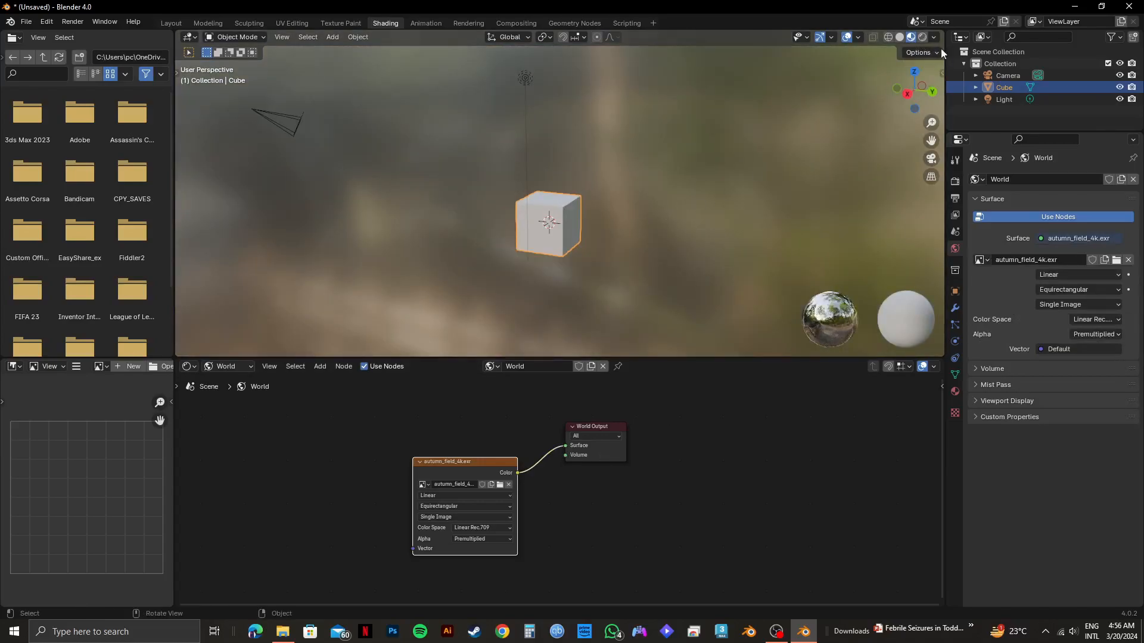
Step: Enable Scene World in viewport shading so the autumn field HDRI lights the scene
{"action": "left_click", "coordinate": [919, 53]}
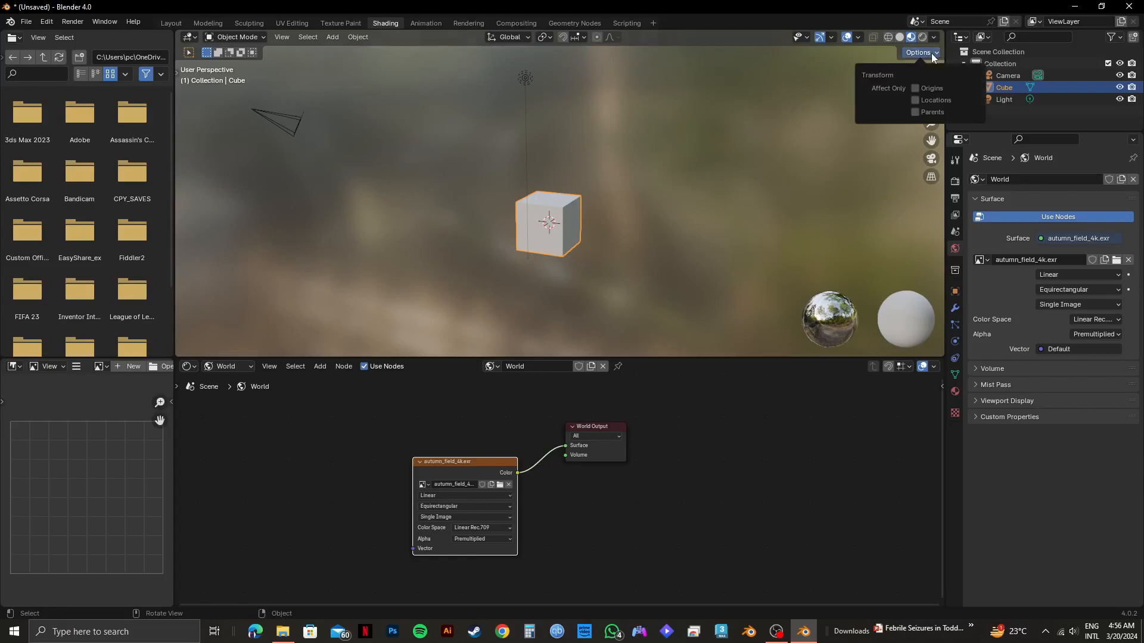
{"action": "left_click", "coordinate": [934, 37]}
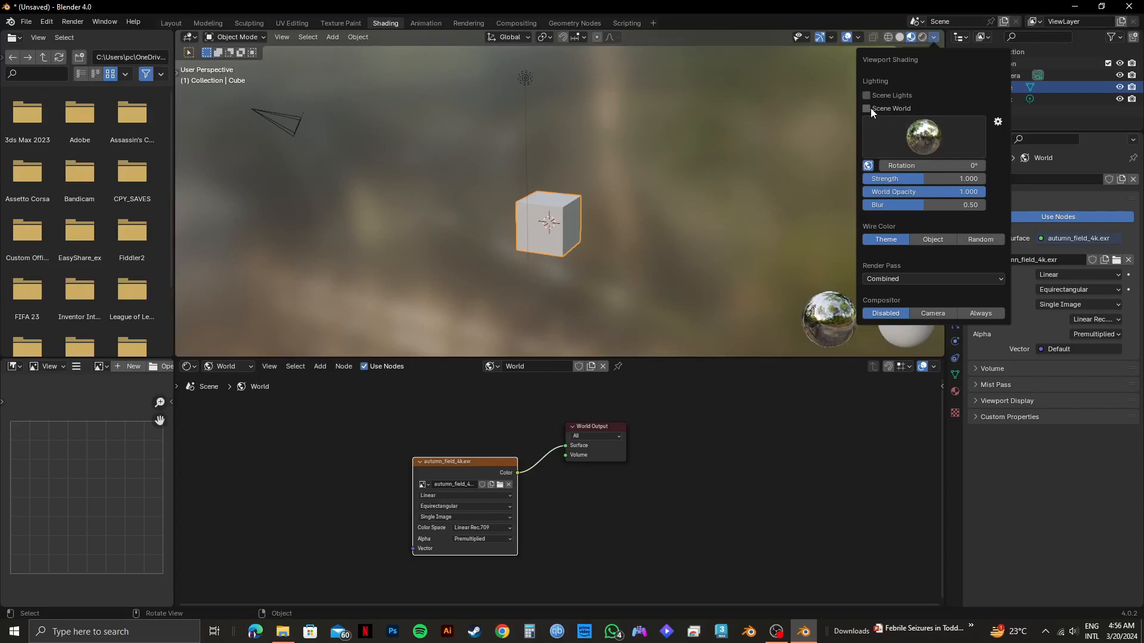
{"action": "mouse_move", "coordinate": [868, 113]}
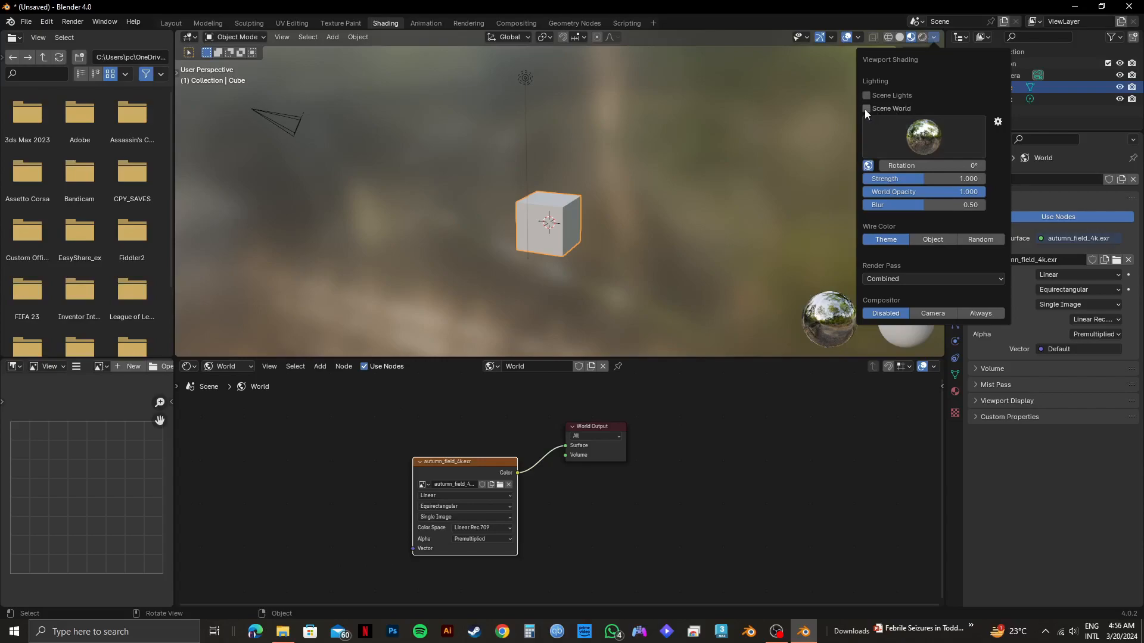
{"action": "left_click", "coordinate": [866, 109]}
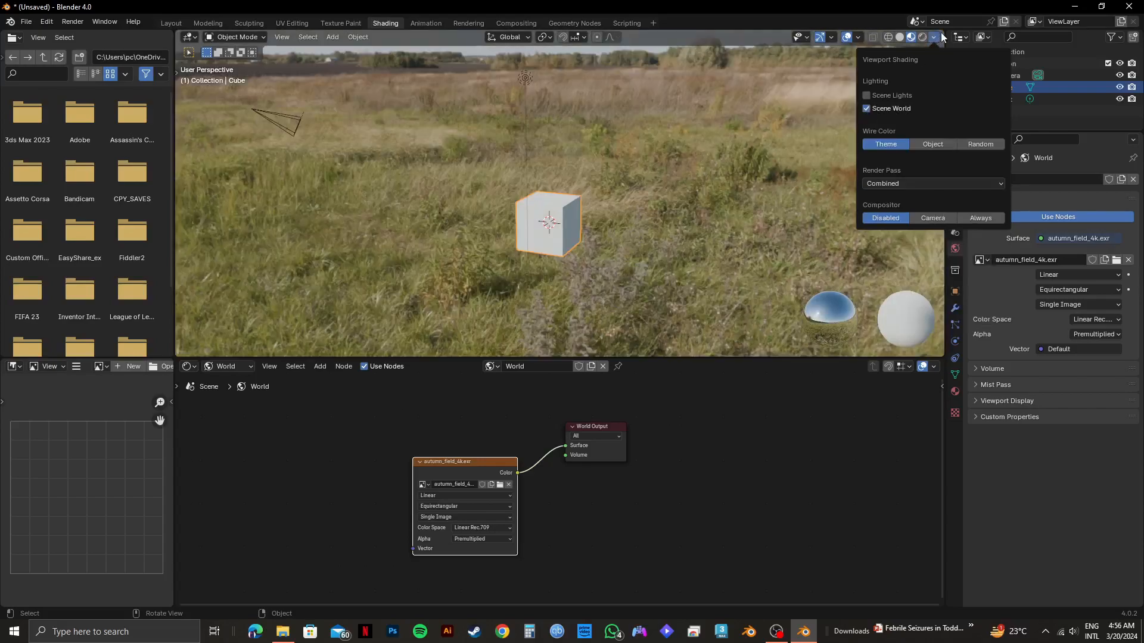